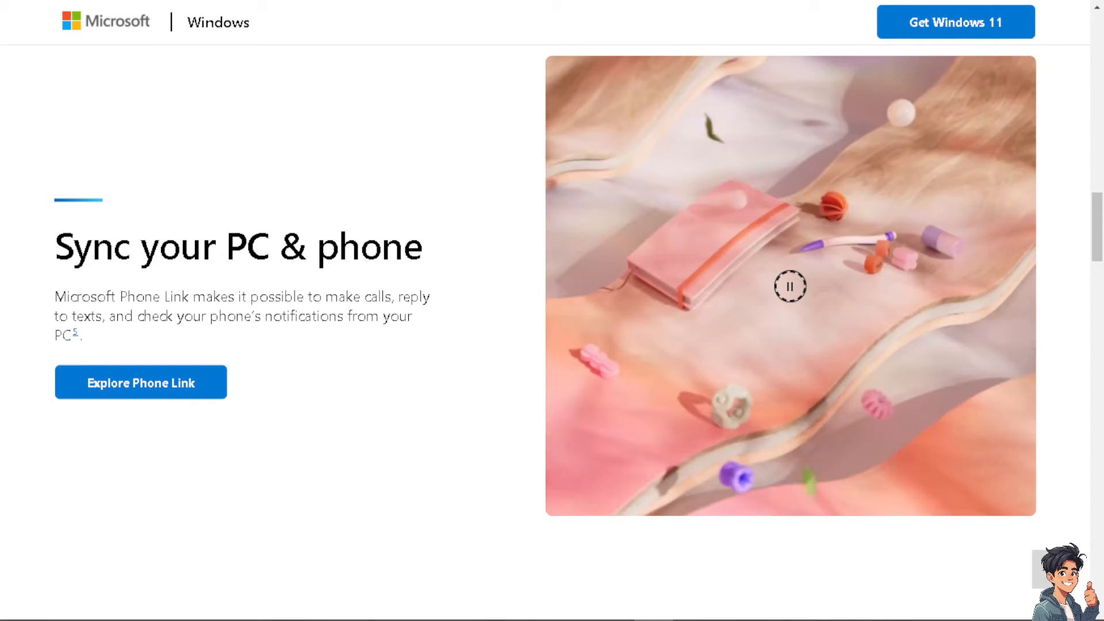
Step: From the Windows homepage account icon, reach the Microsoft account sign-in page
click(790, 287)
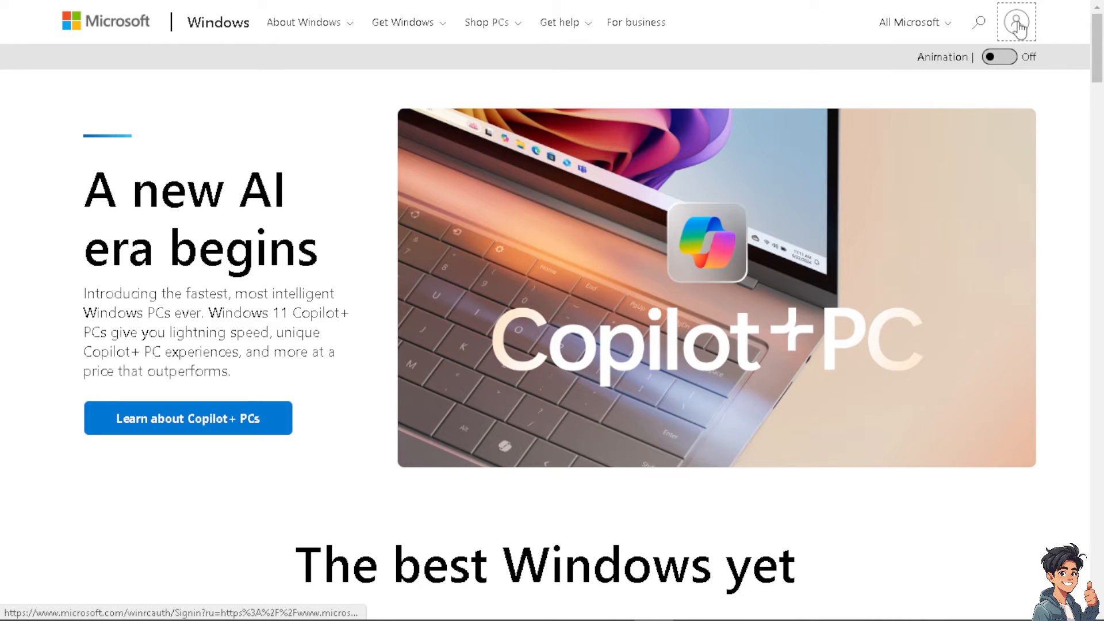
click(997, 56)
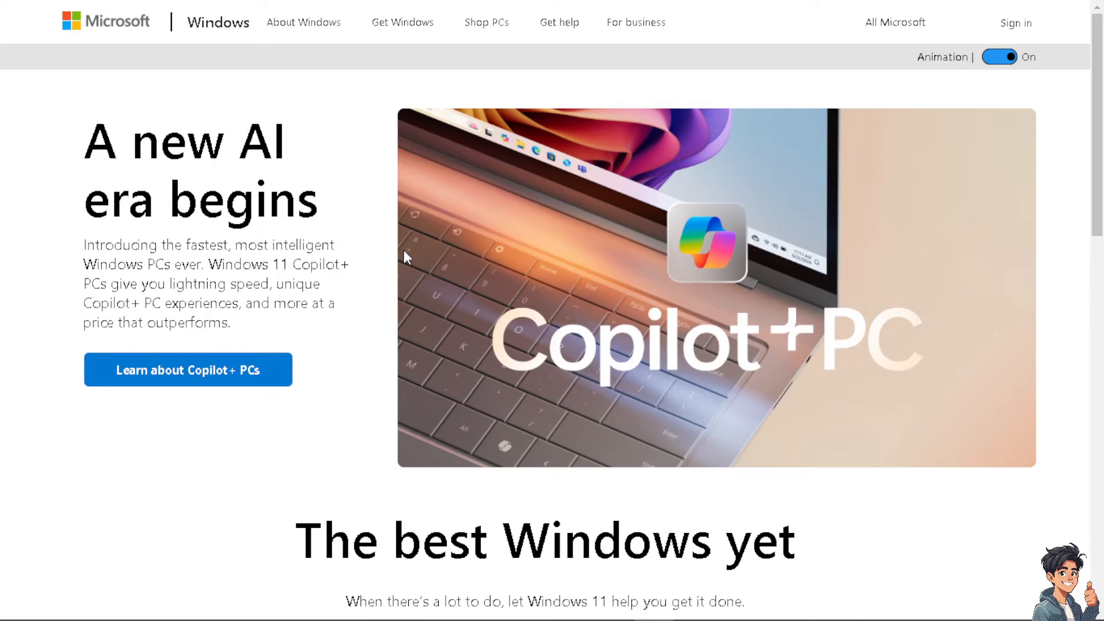
click(1015, 23)
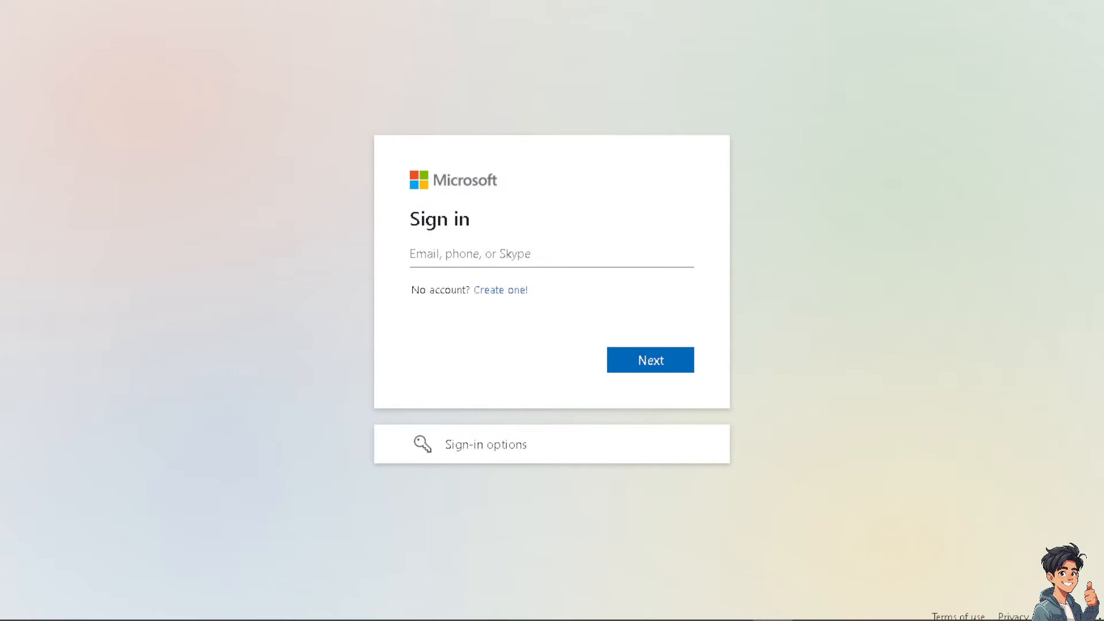
mouse_move(570, 399)
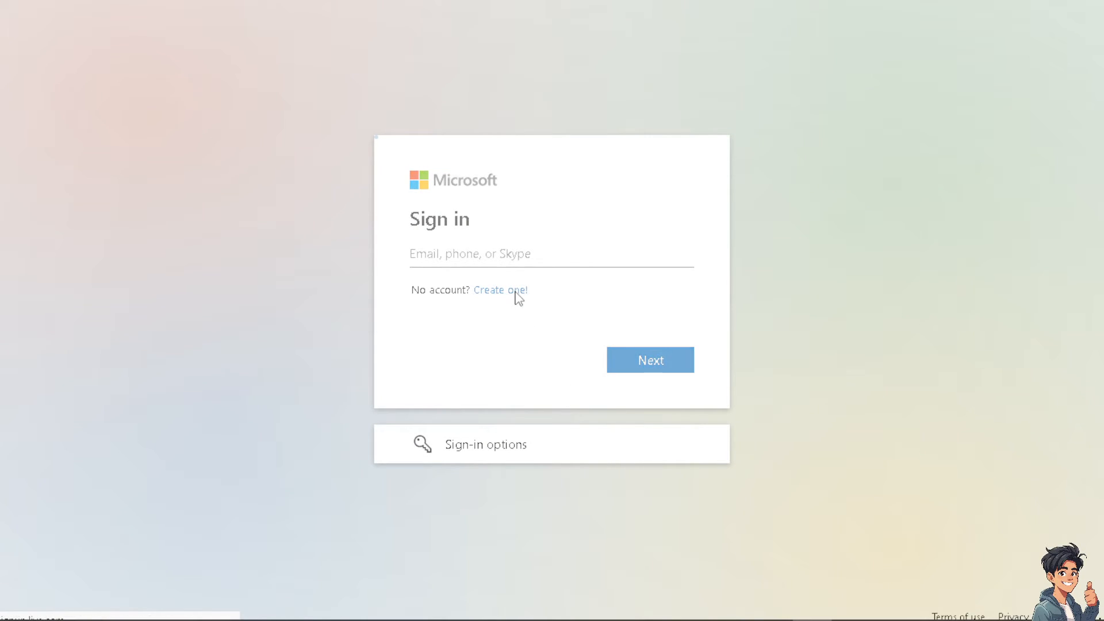
click(500, 290)
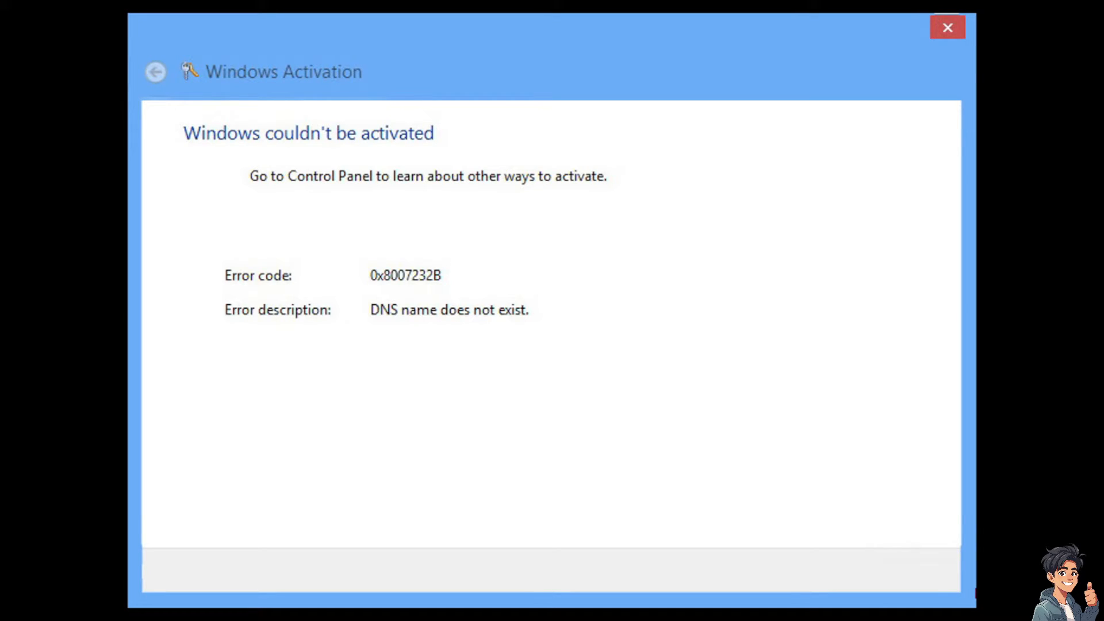
mouse_move(398, 293)
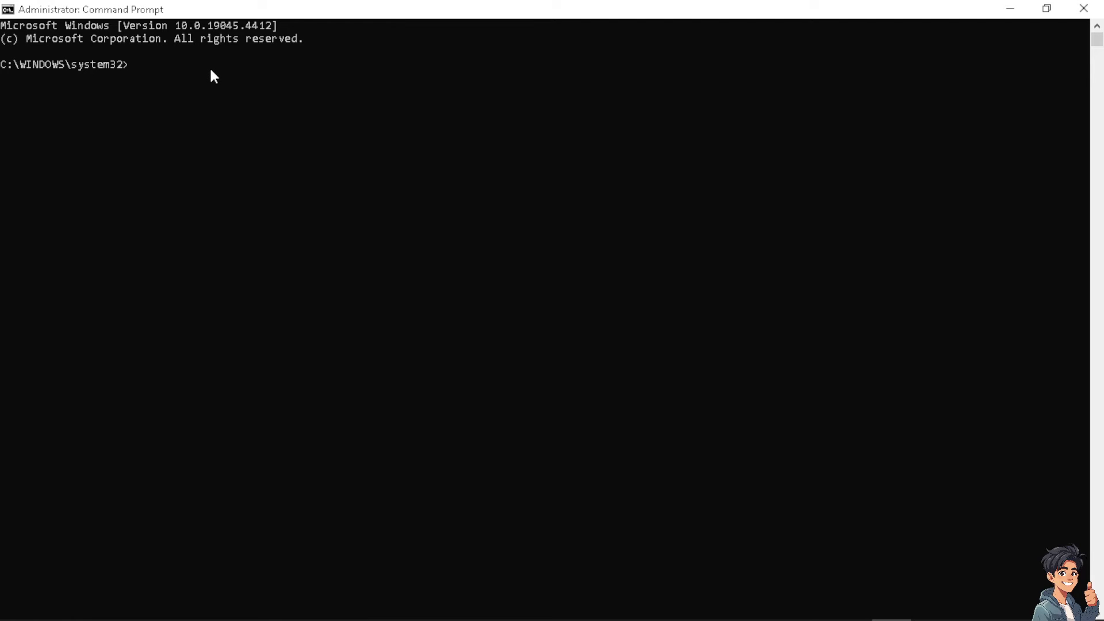
Step: Enter slmgr.vbs/ipk your-product-key in the elevated prompt without running it yet
text(sl)
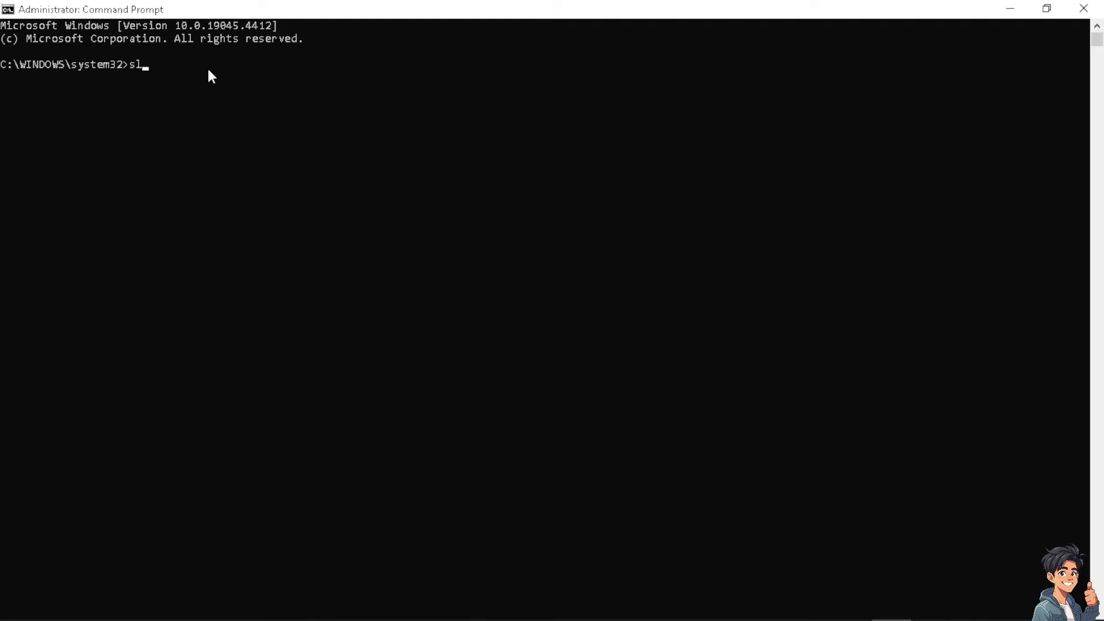
text(mgr.)
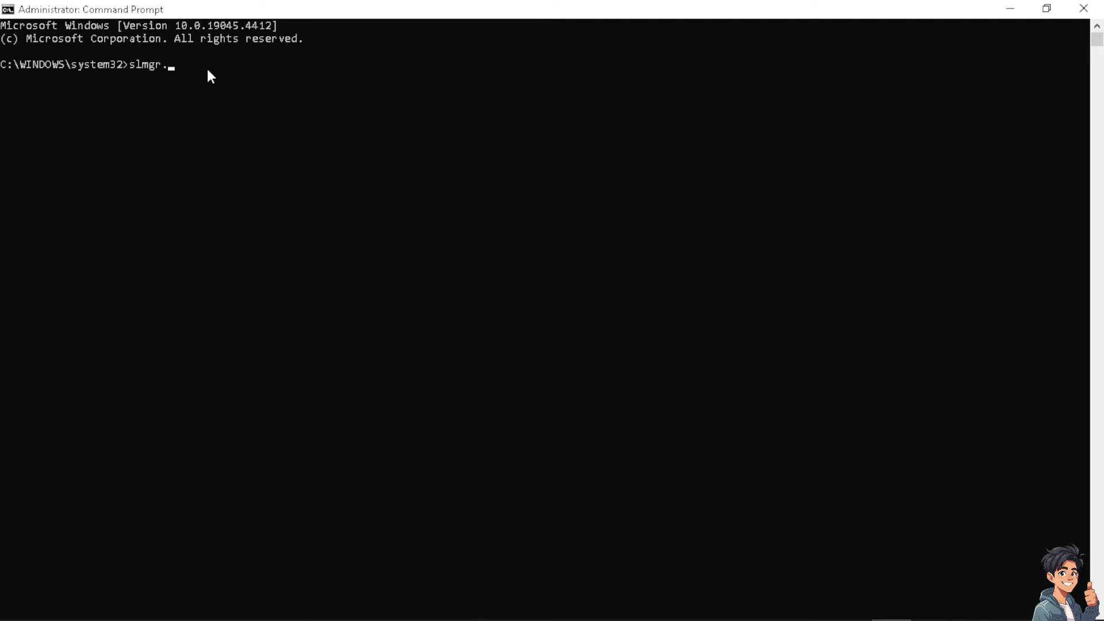
text(vbs)
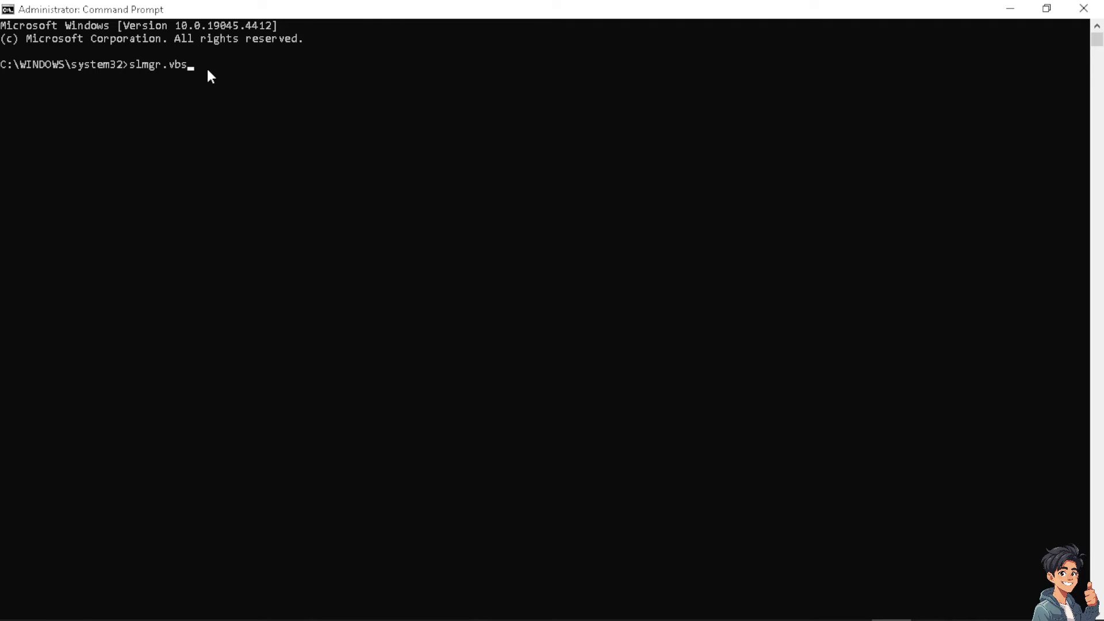
text(/ipk)
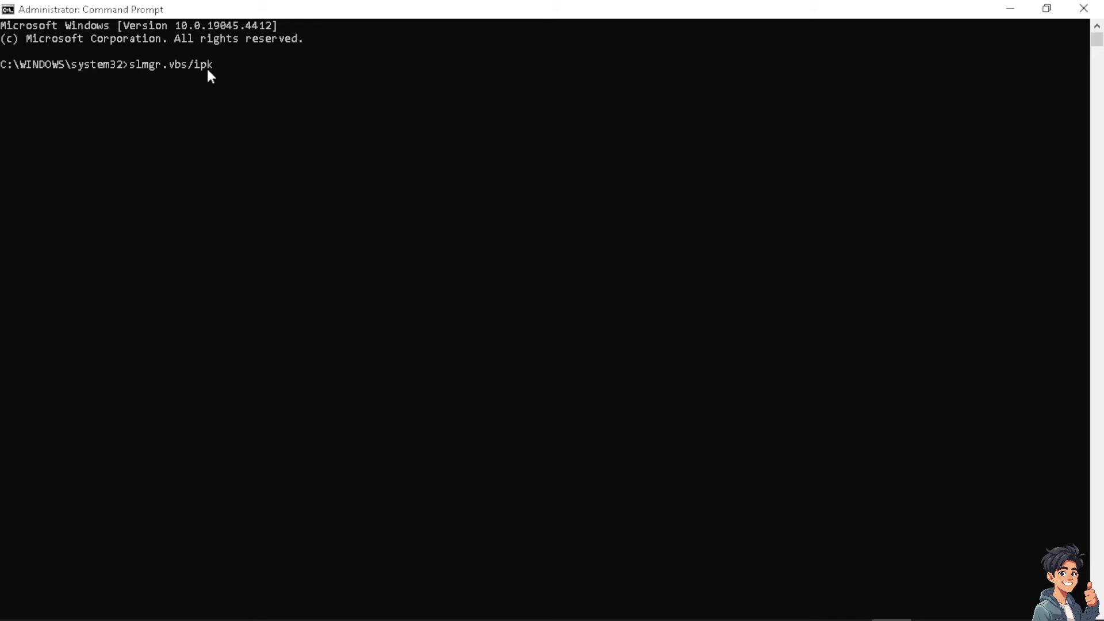
text(your-)
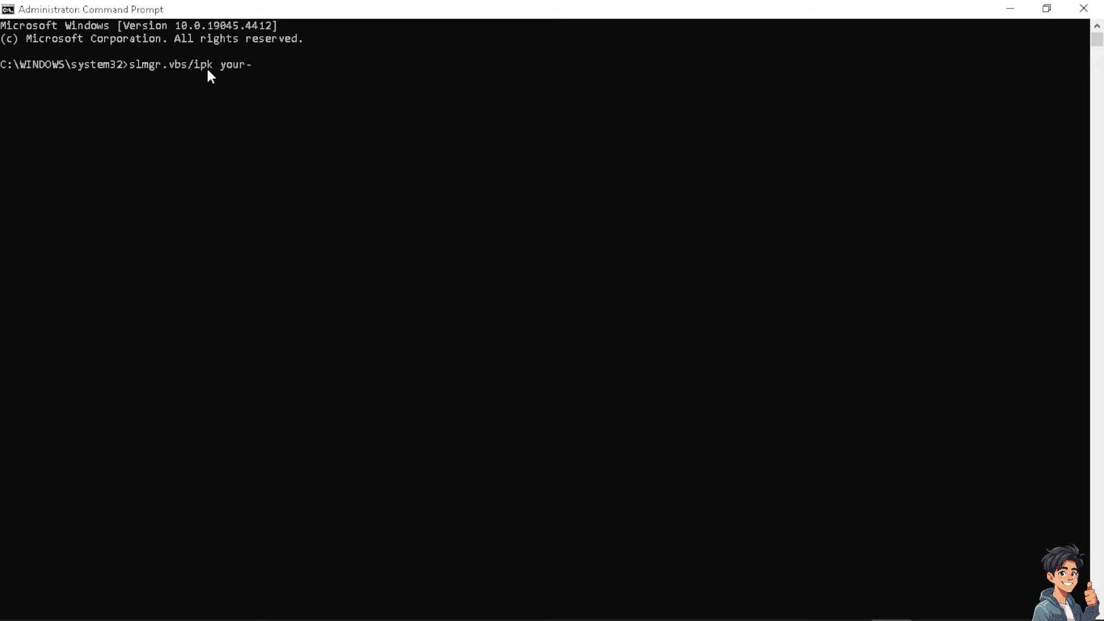
text(product)
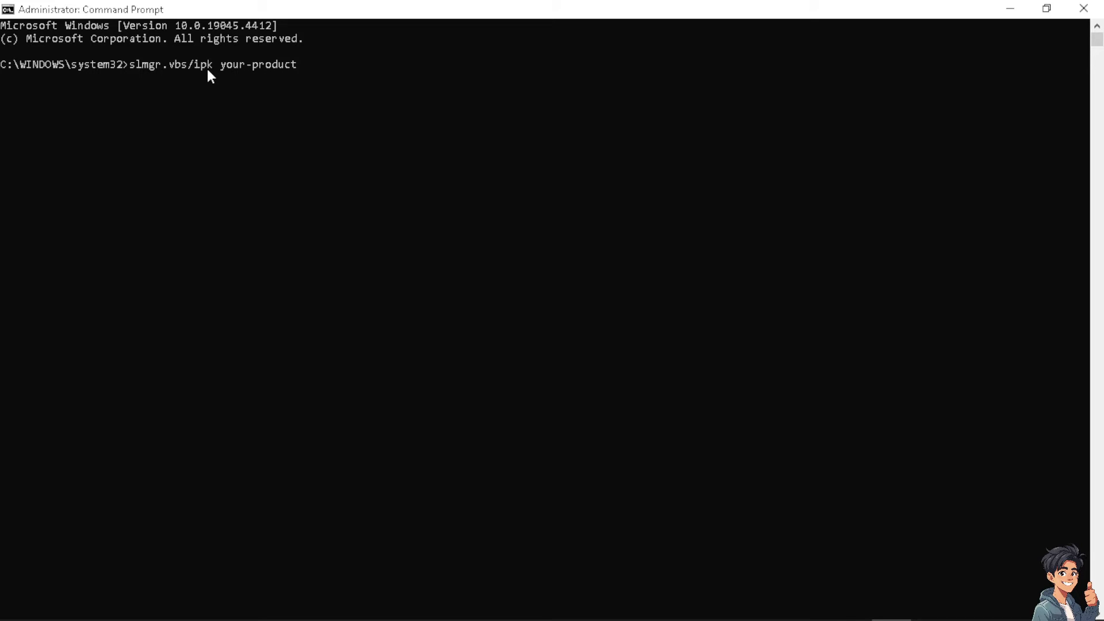
text(-key)
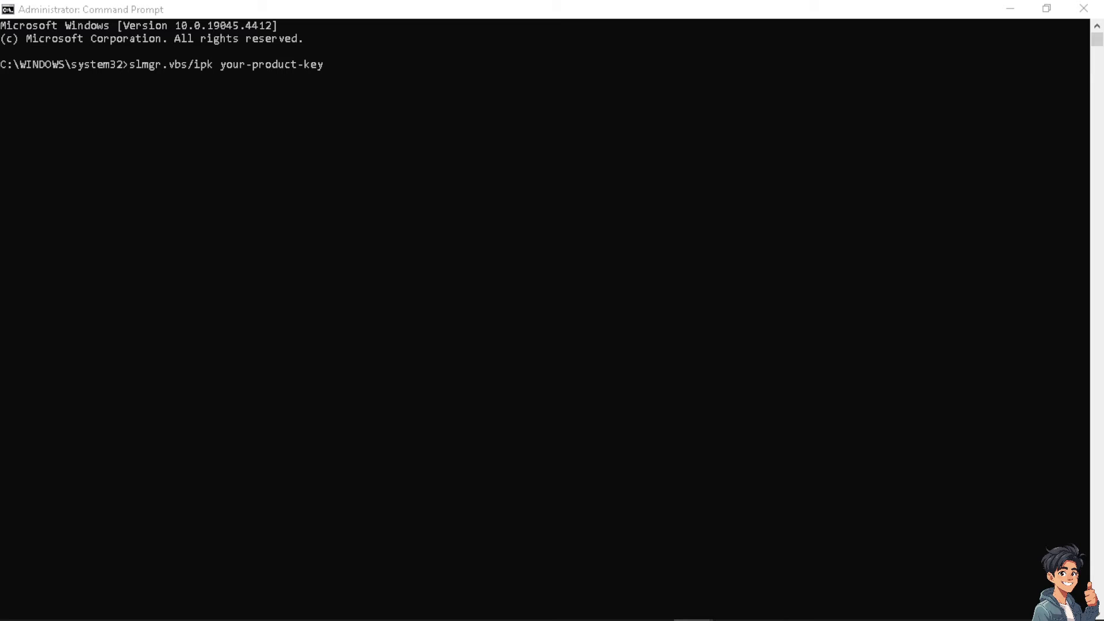
mouse_move(291, 125)
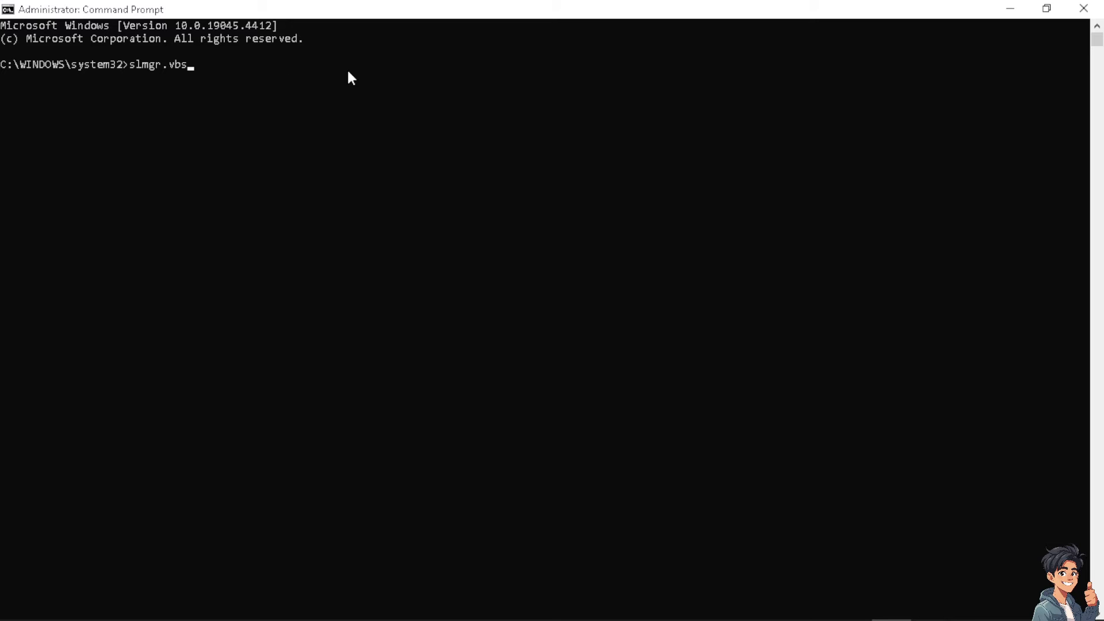
Step: Enter the slmgr.vbs/ato online activation command
text(/)
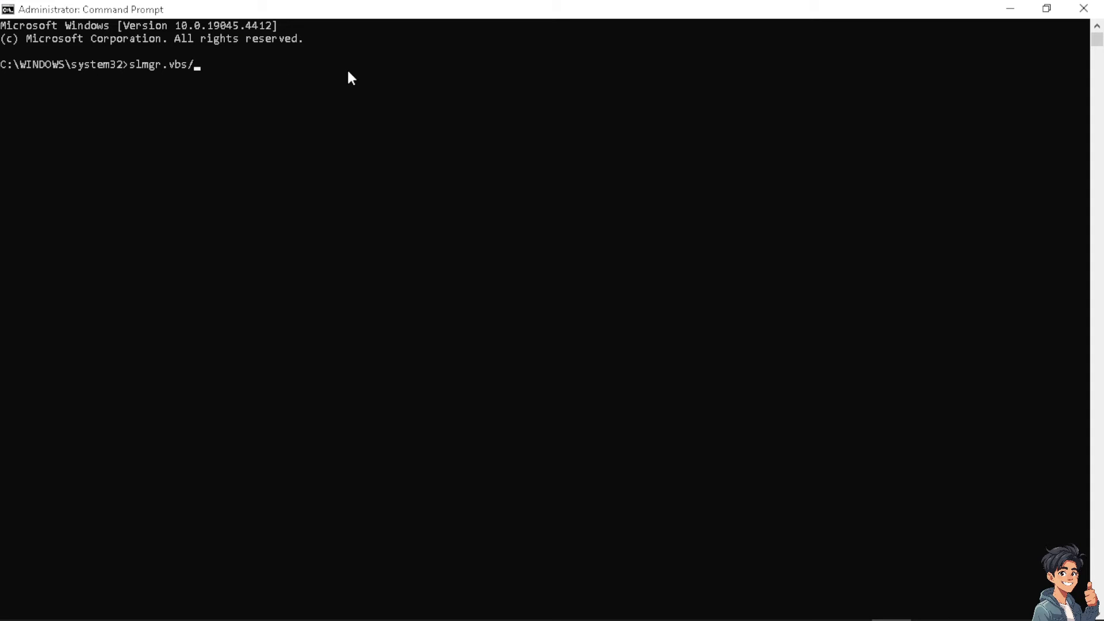
text(ato)
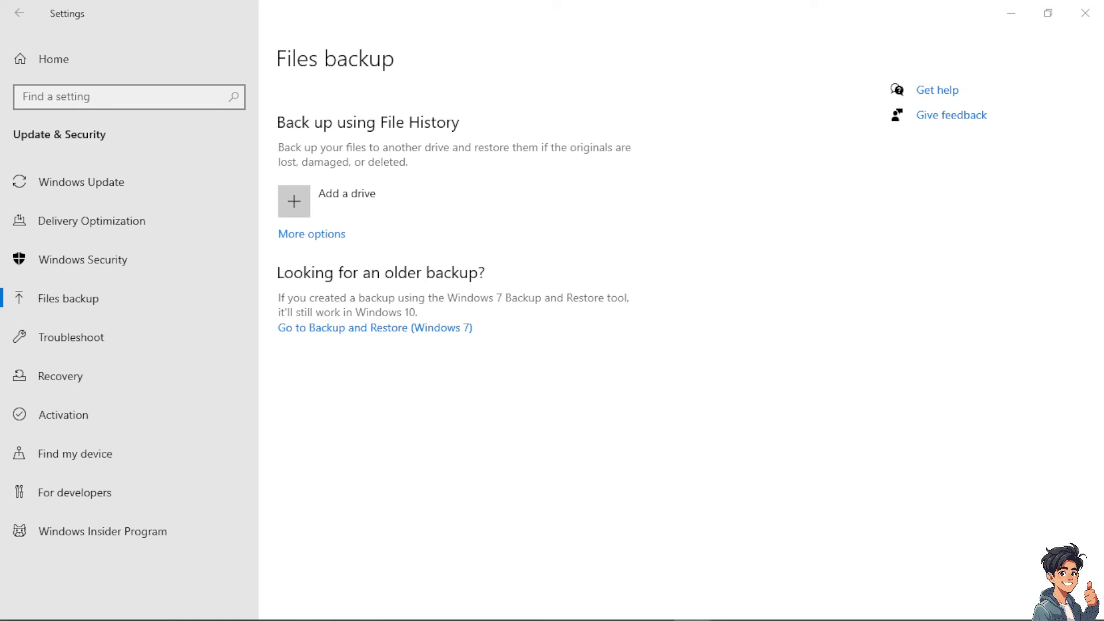
mouse_move(62, 414)
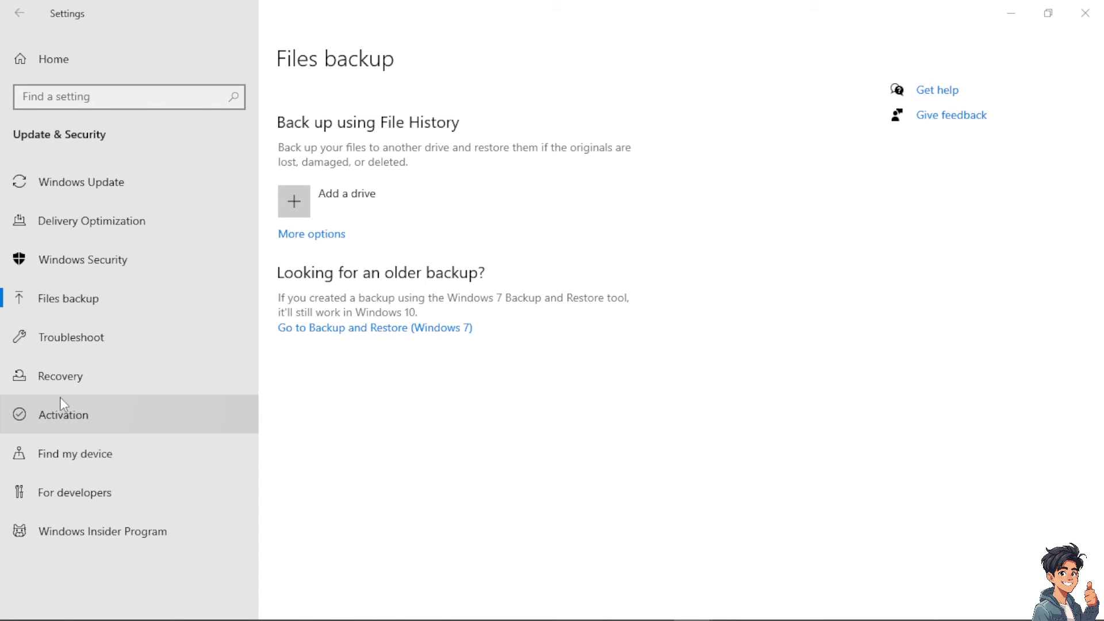
mouse_move(103, 162)
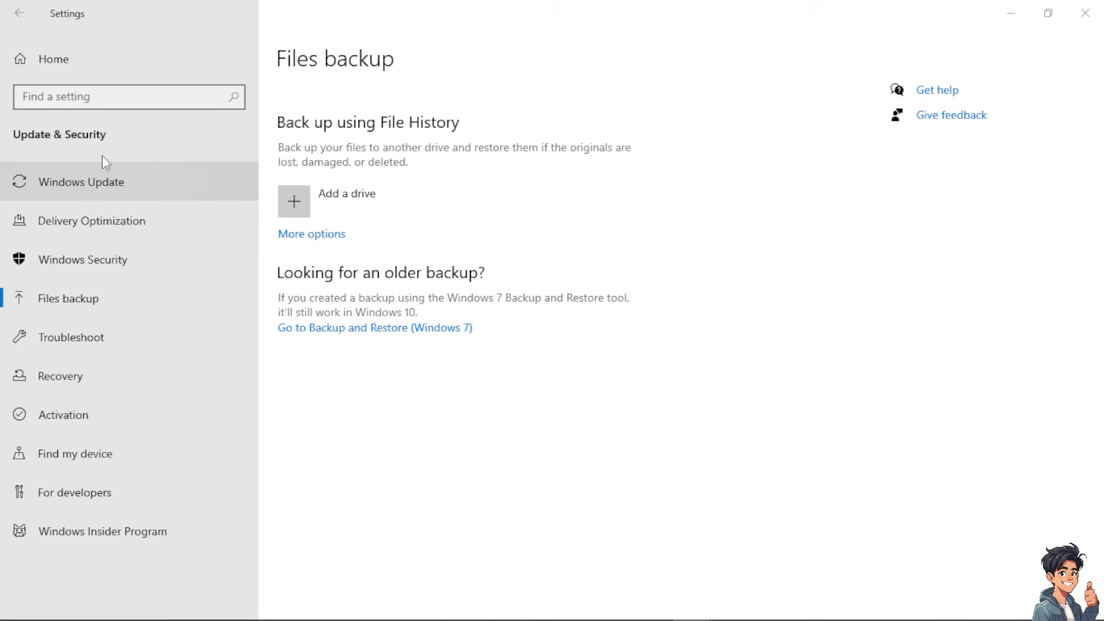
mouse_move(96, 415)
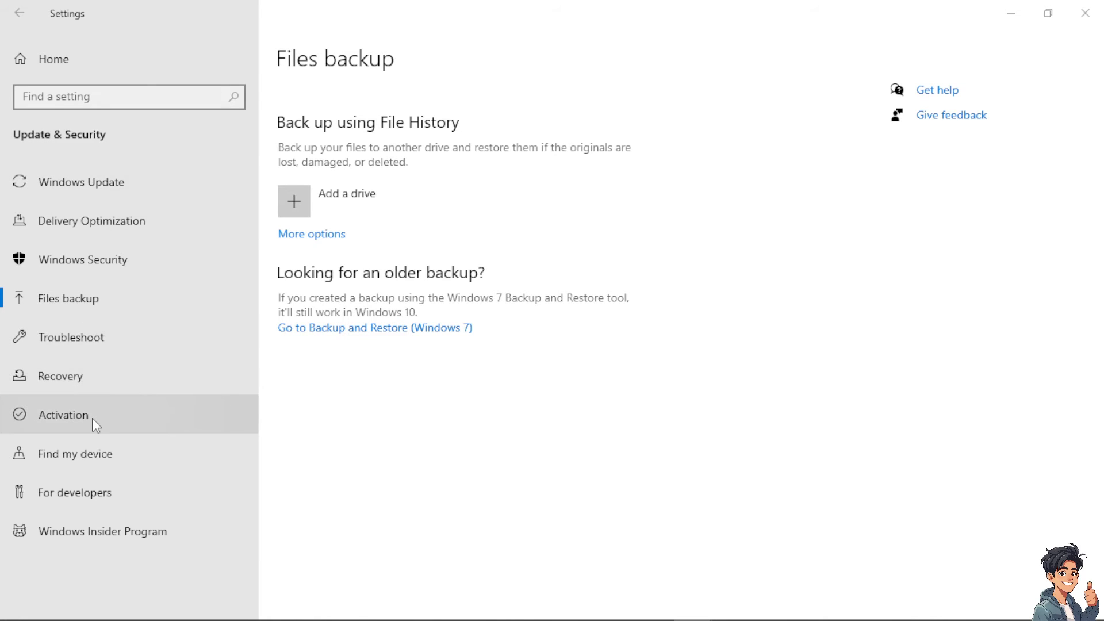
Step: Show the Windows 10 Pro activation details and start changing the product key
click(67, 415)
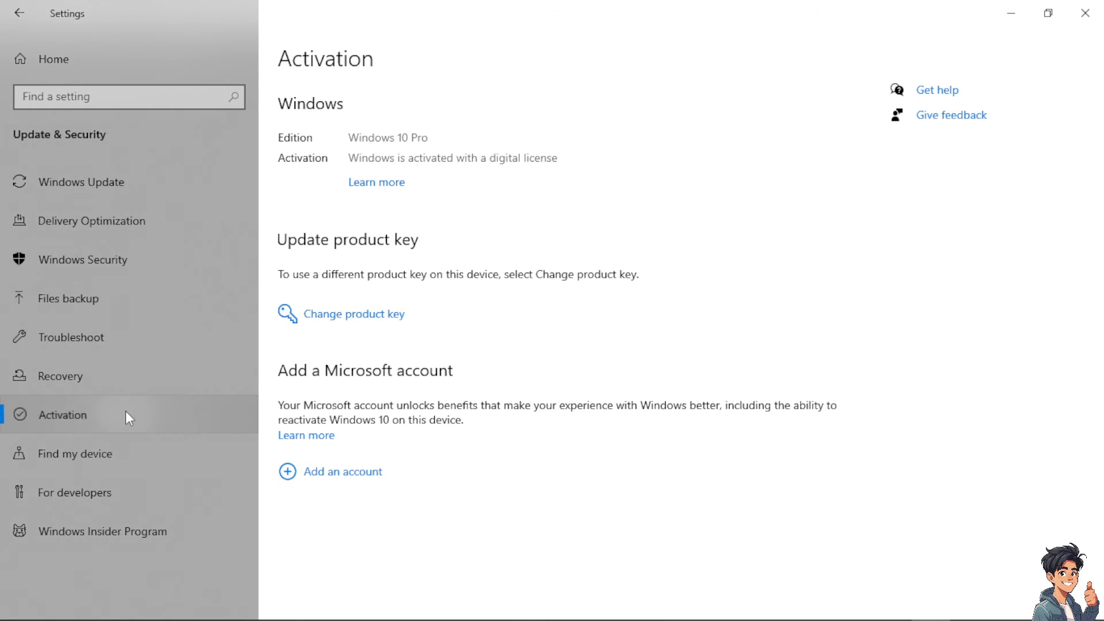
mouse_move(128, 418)
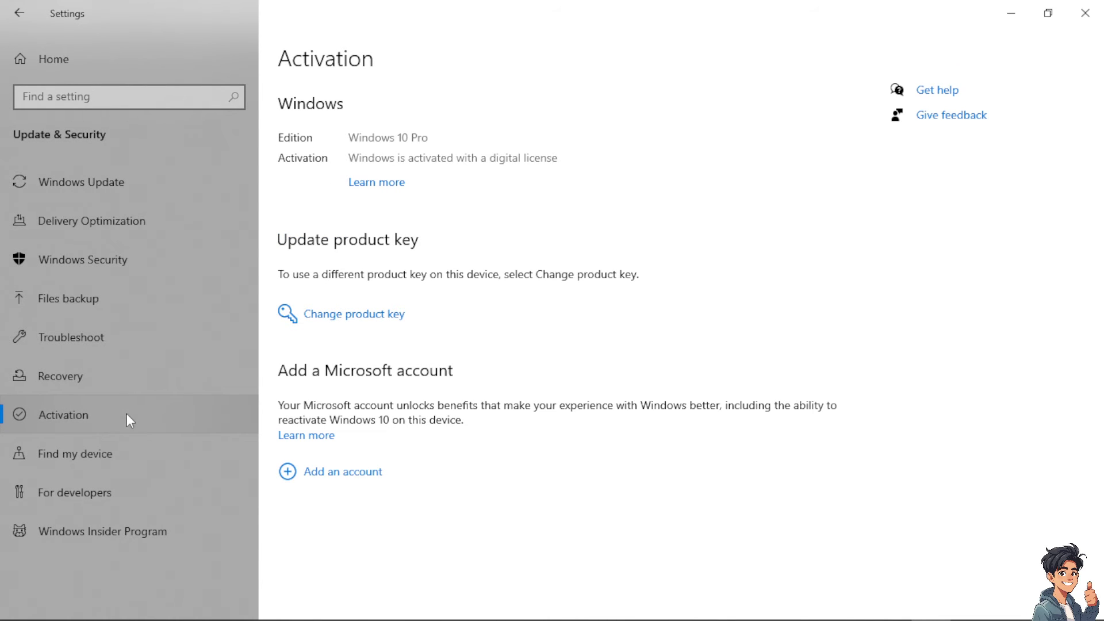
mouse_move(379, 321)
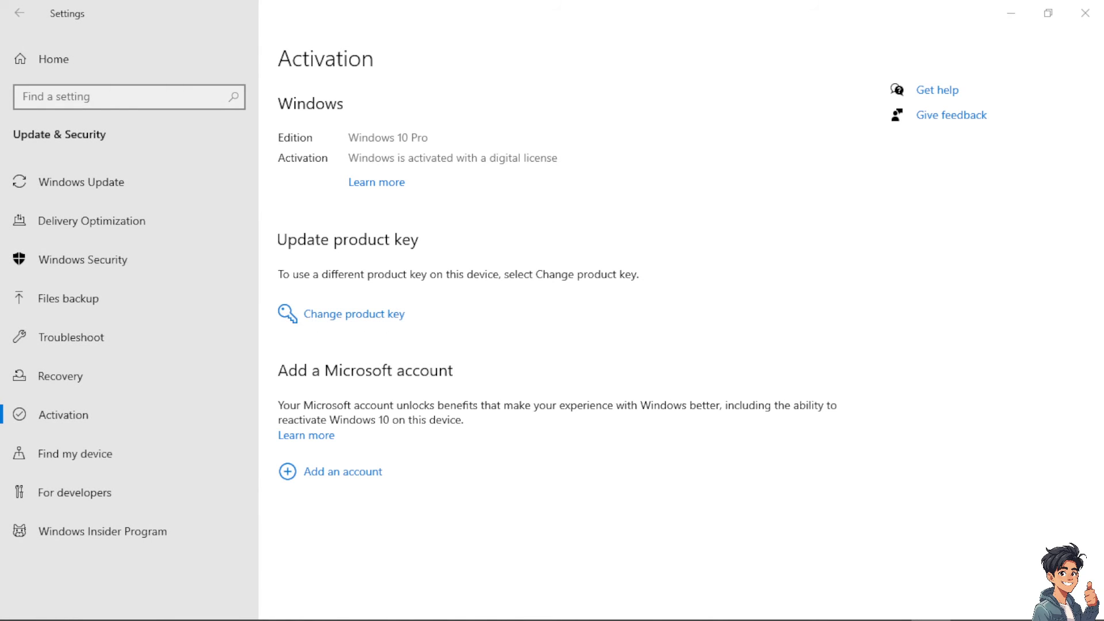
click(353, 313)
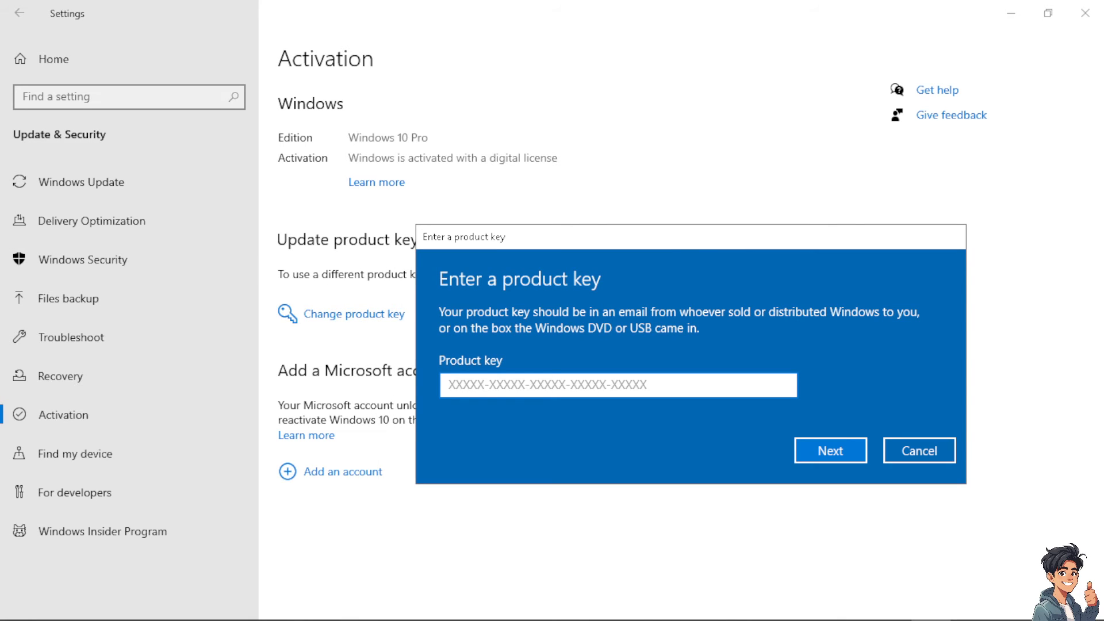
Step: Focus the empty Product key field in the Enter a product key dialog
click(617, 385)
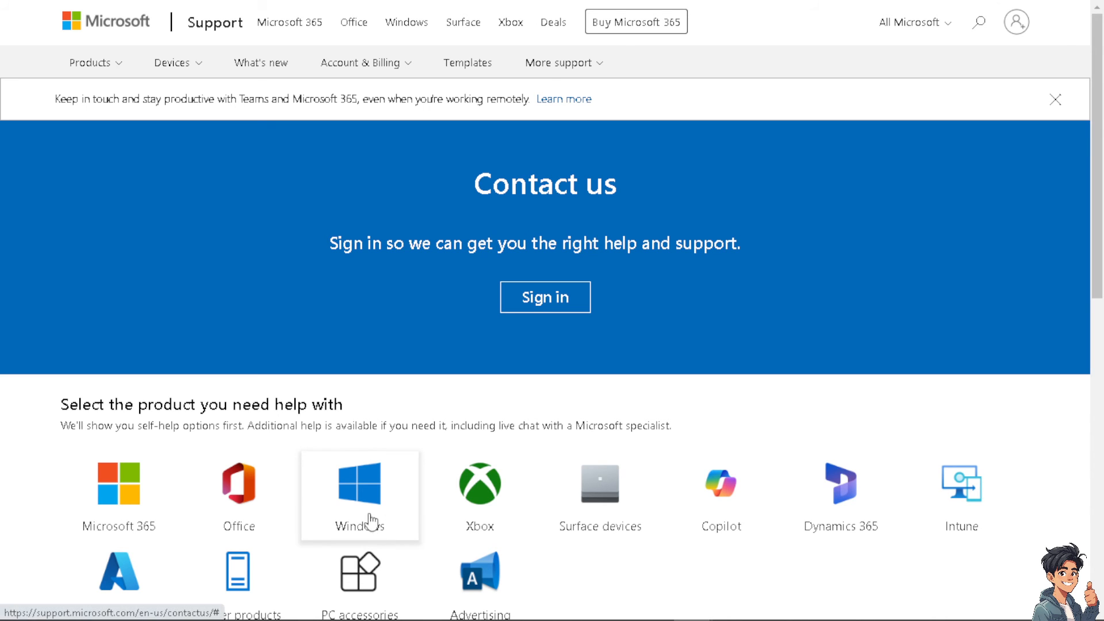
mouse_move(372, 463)
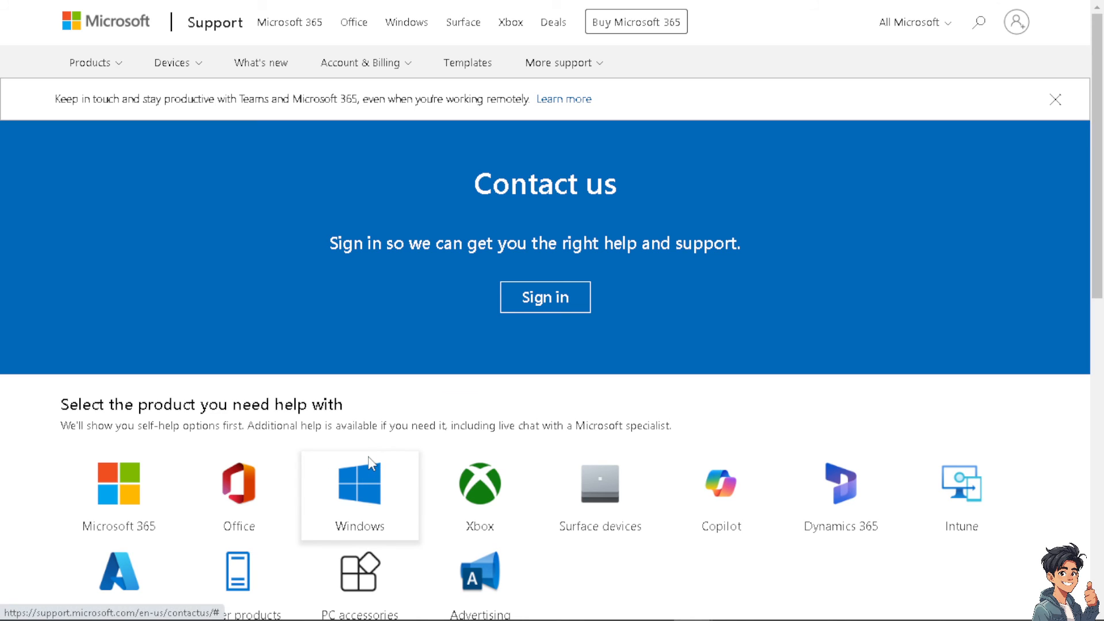
Step: Choose Windows on the Contact us page to get Home or Business support options
scroll(down, 3)
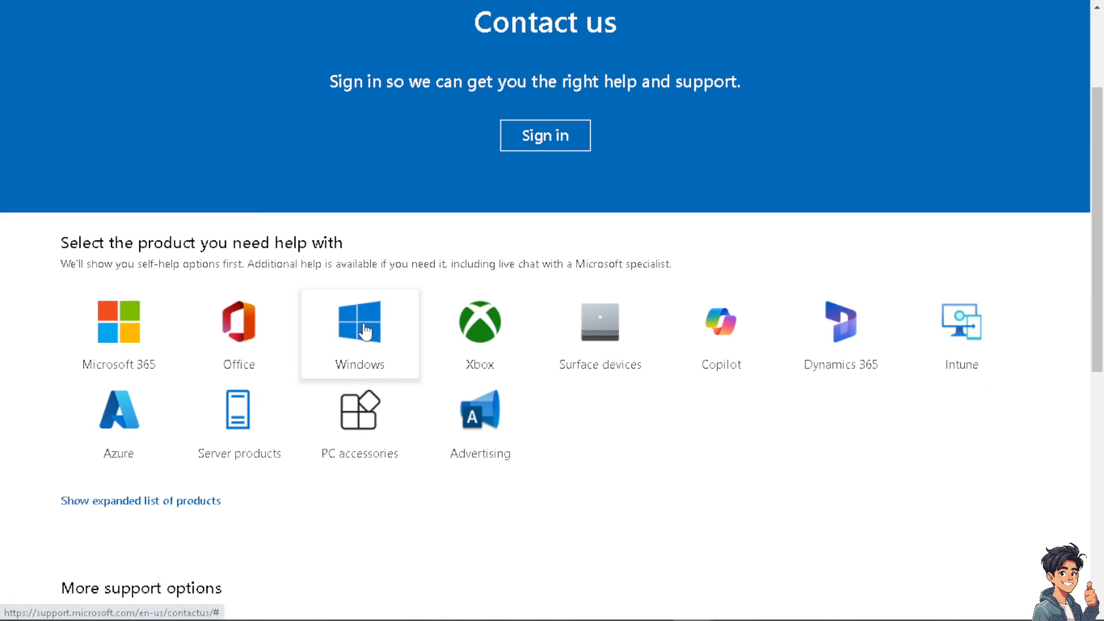
mouse_move(118, 323)
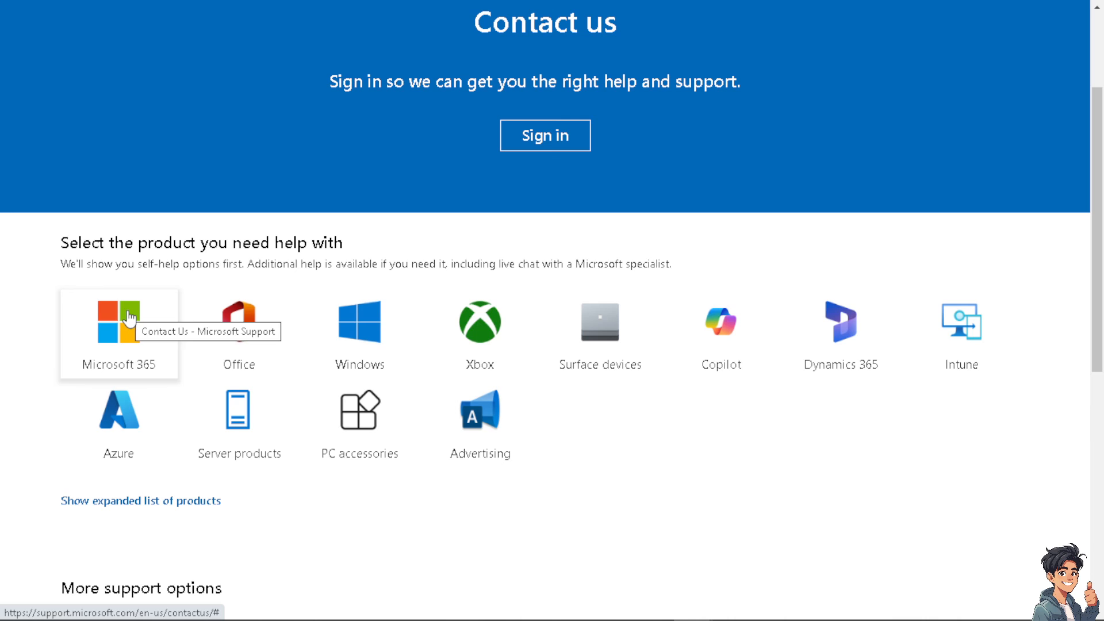
click(358, 322)
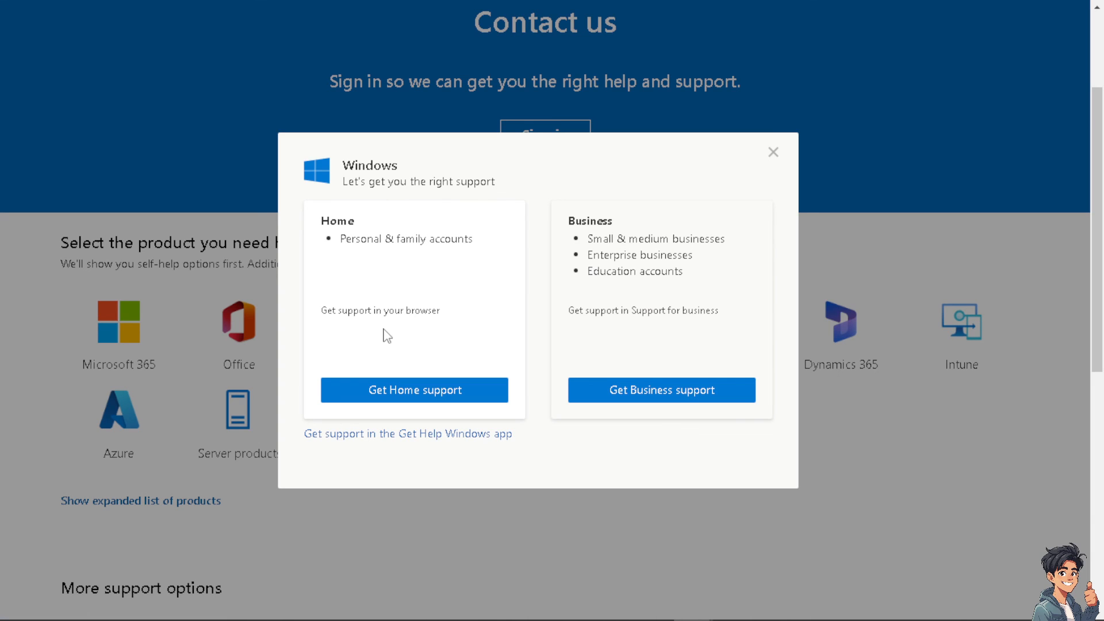